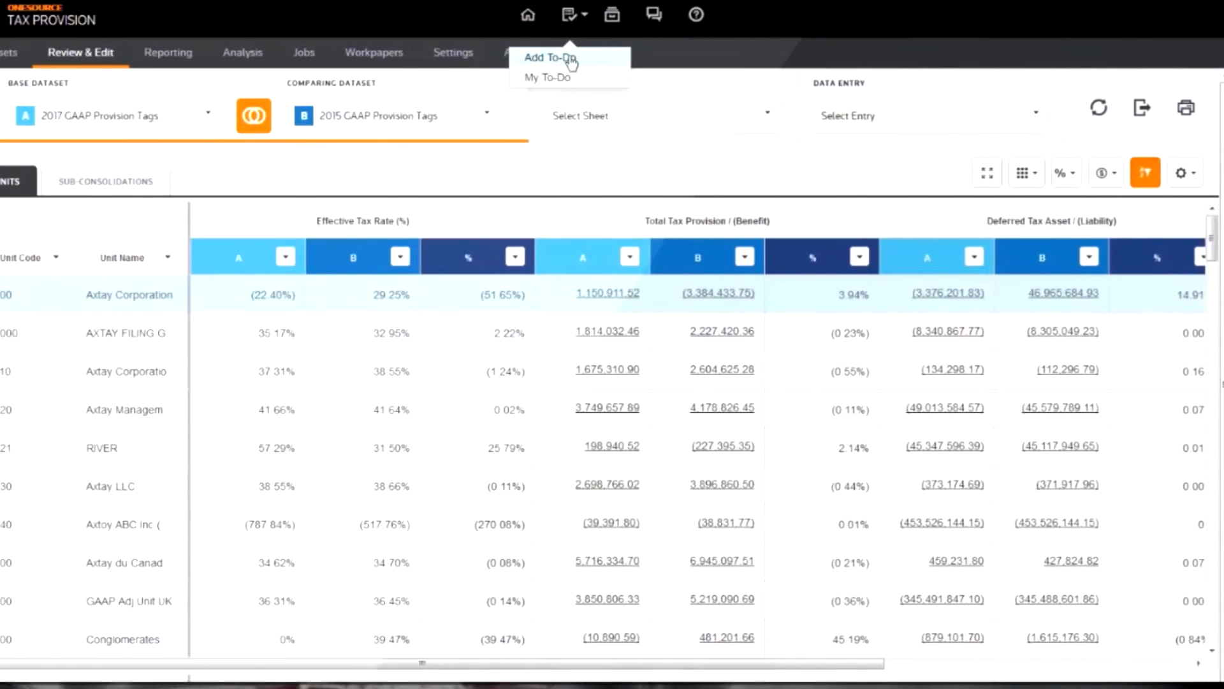
# Step: Choose Add To-Do to open a blank to-do form due 4/22/2016
pyautogui.click(549, 57)
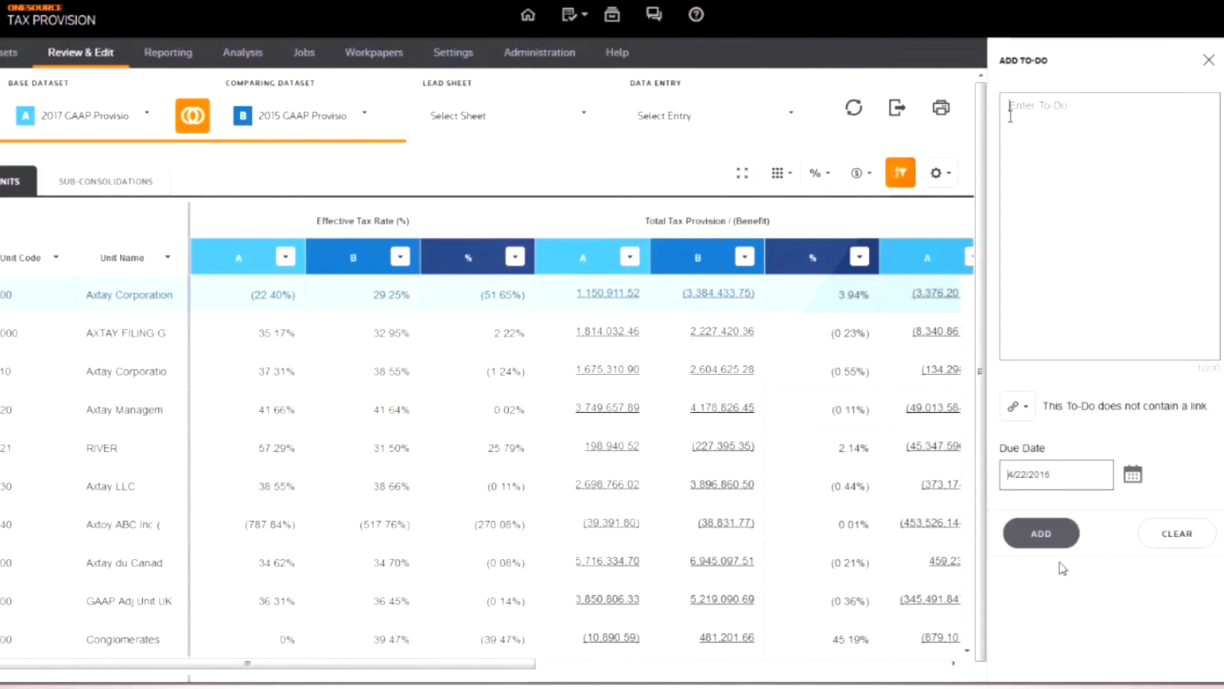
# Step: Submit the new to-do, leaving only the 2017 GAAP Provision Tags data in the grid
pyautogui.click(1040, 532)
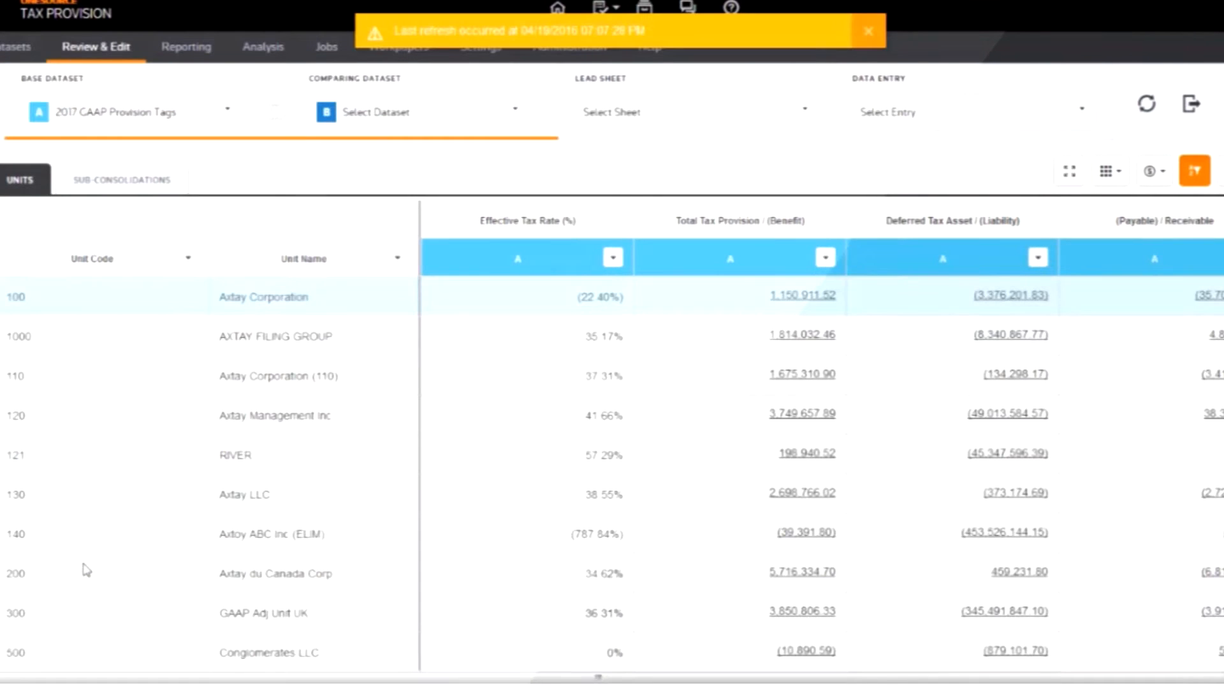
# Step: Select 2017 GAAP Provision Tags from the Comparing Dataset list
pyautogui.click(869, 31)
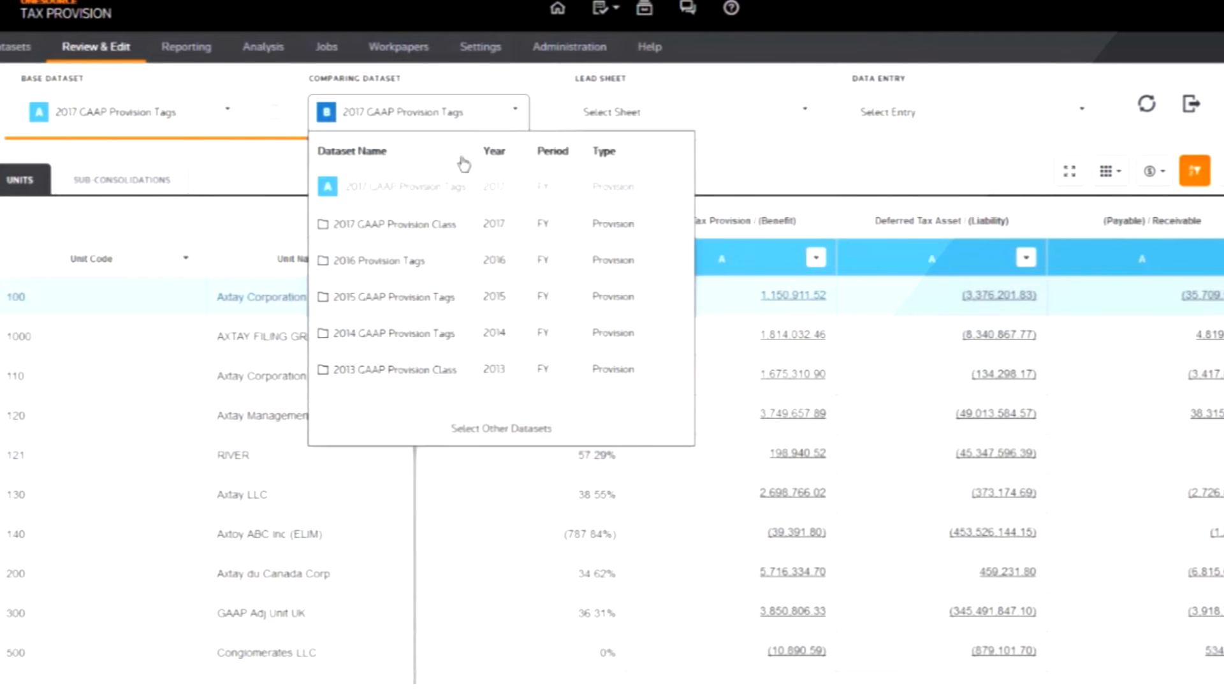
pyautogui.click(395, 297)
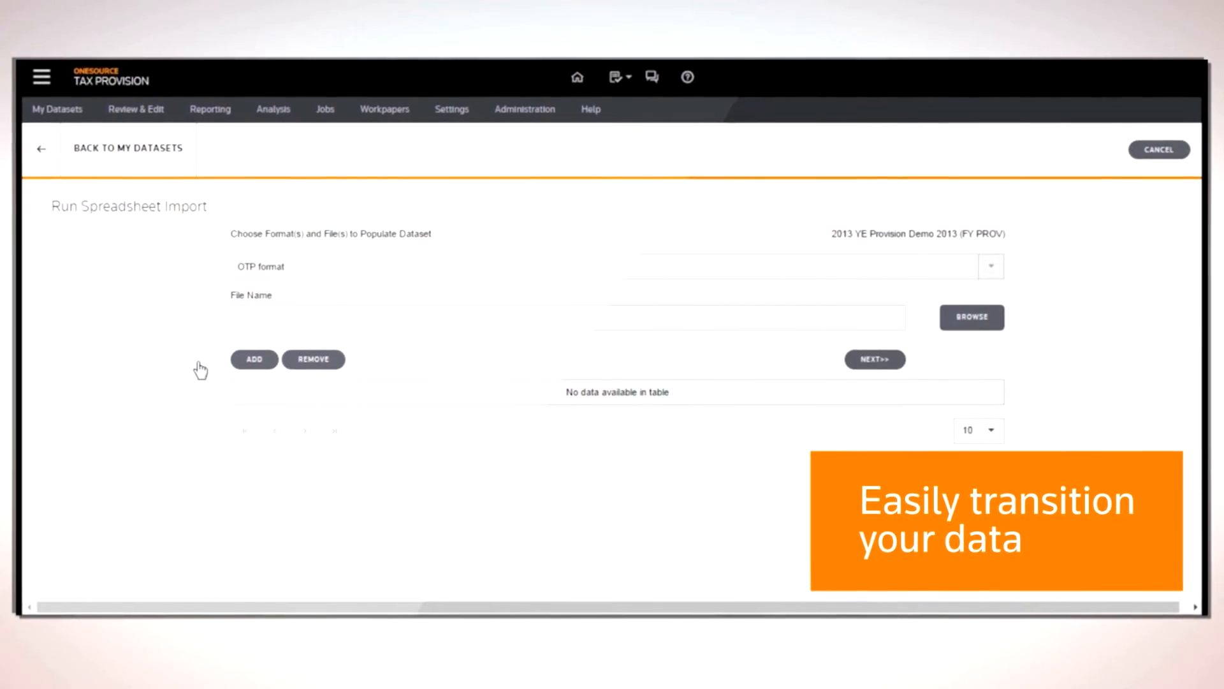
# Step: Browse for a onedemo spreadsheet file to import into 2013 YE Provision Demo
pyautogui.click(971, 317)
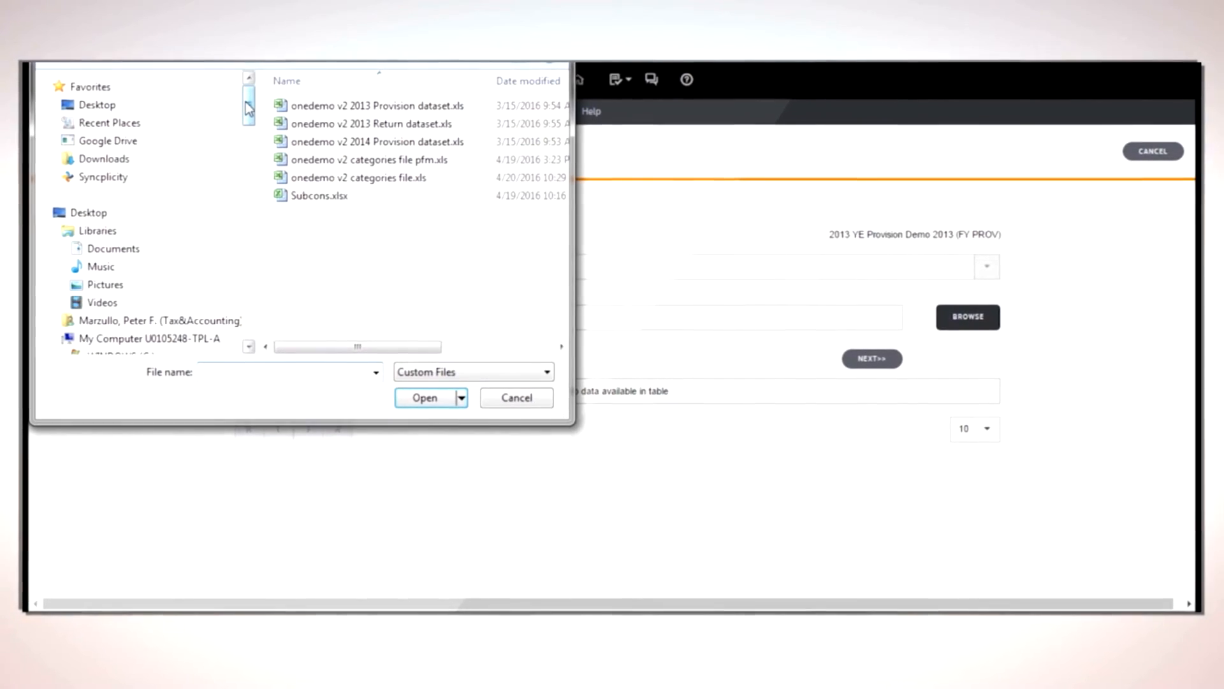